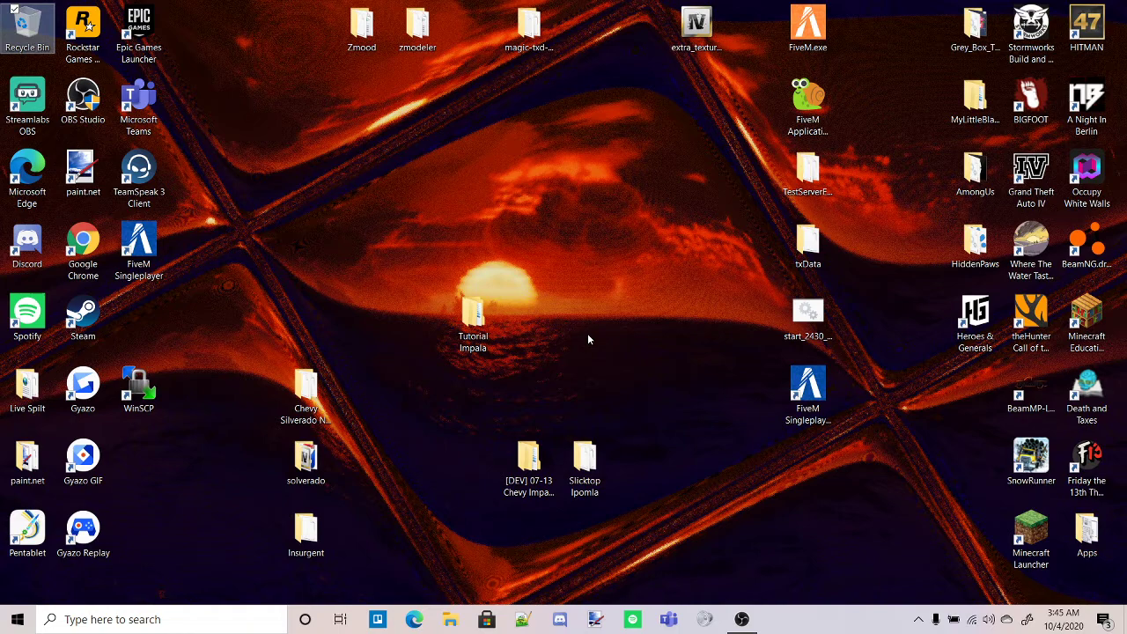
Launch ZModeler3.exe from the zmodeler install folder on the desktop
click(417, 22)
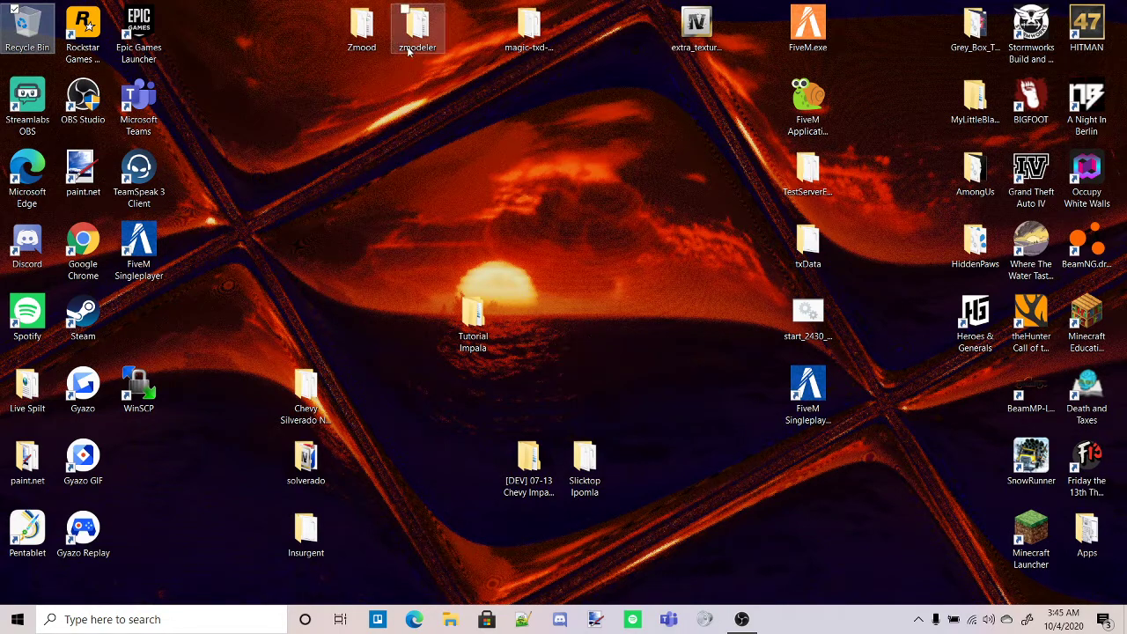
double_click(362, 28)
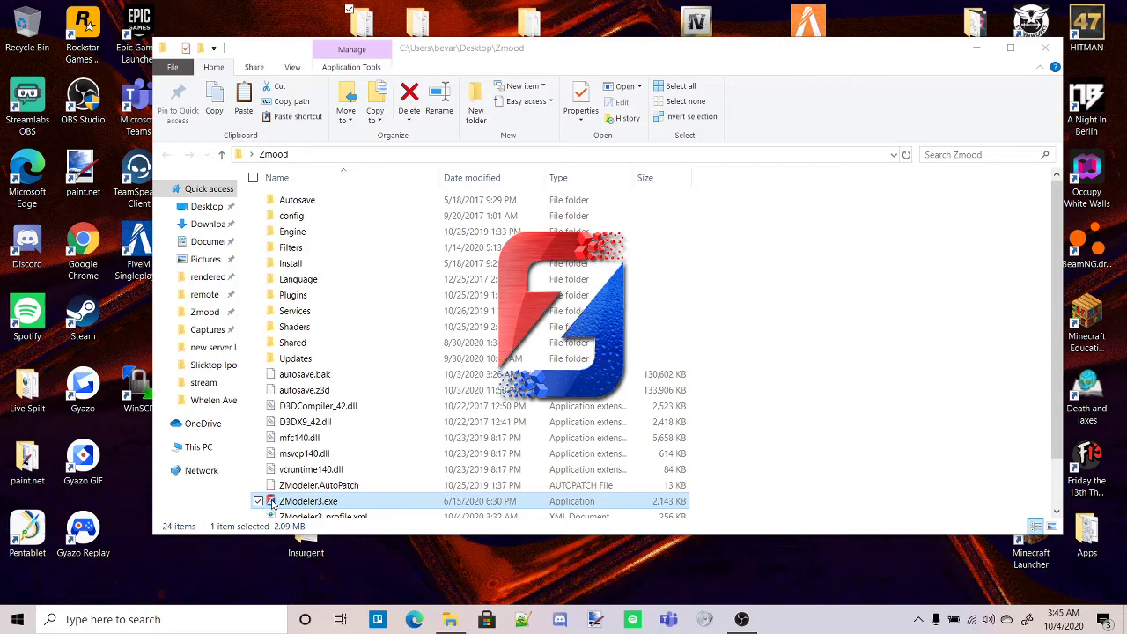
double_click(309, 500)
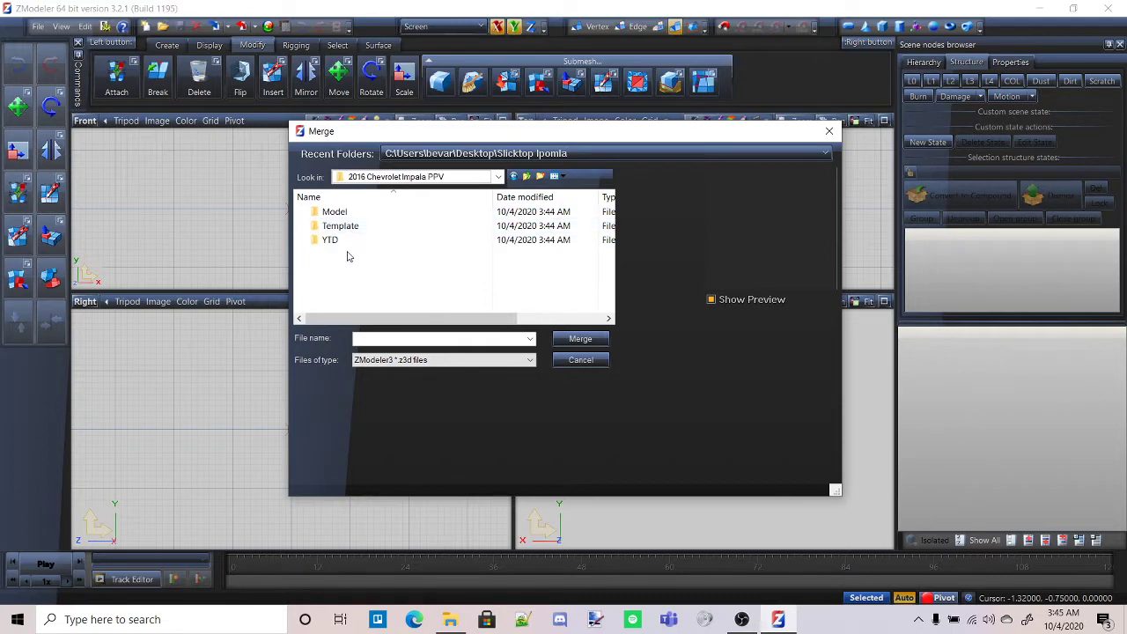
Merge Impala.z3d from the Model folder into the empty scene
double_click(335, 212)
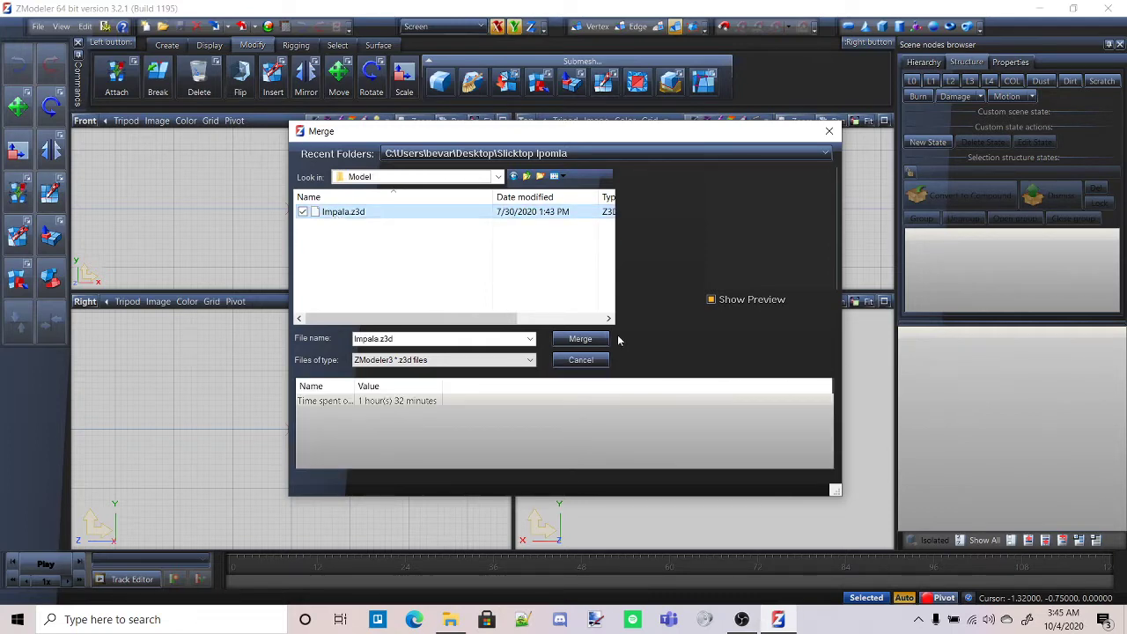
click(580, 338)
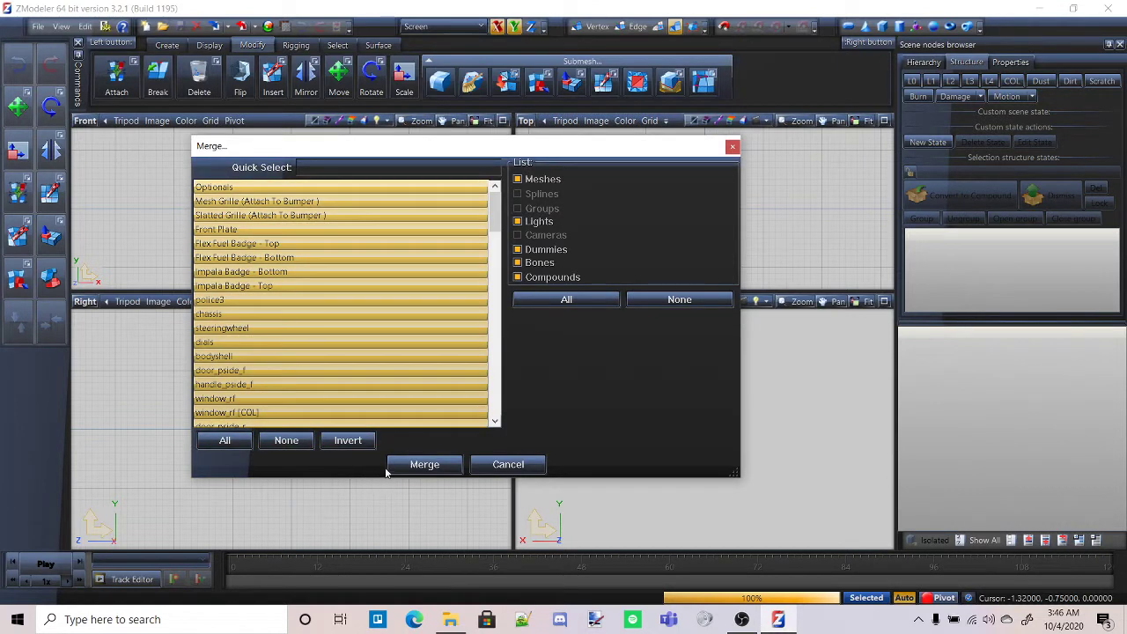
click(424, 464)
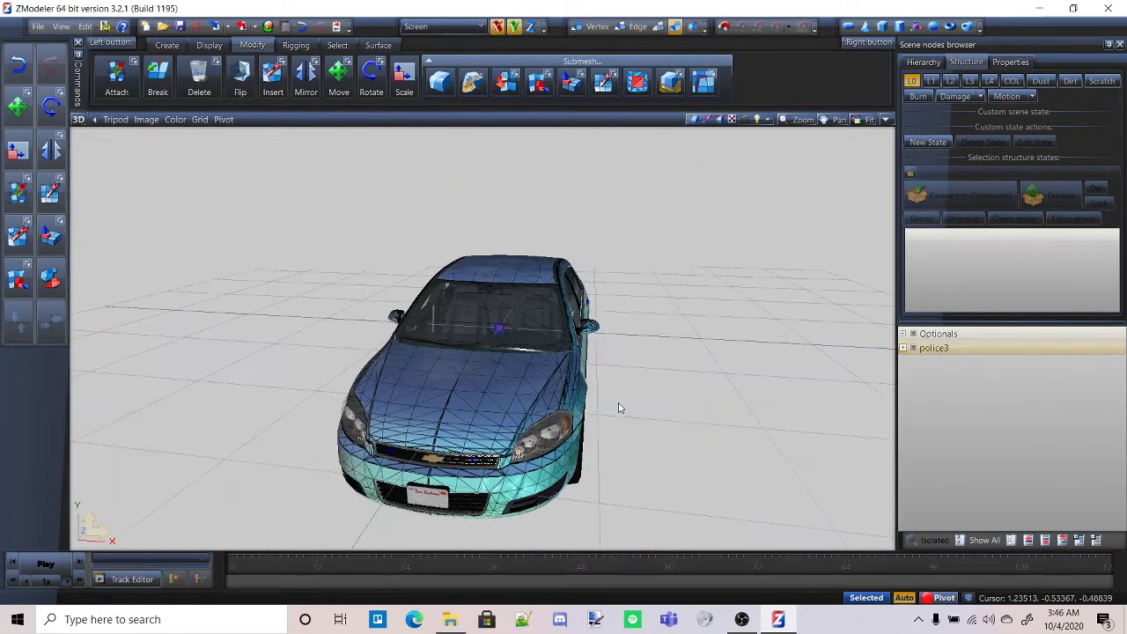
click(38, 26)
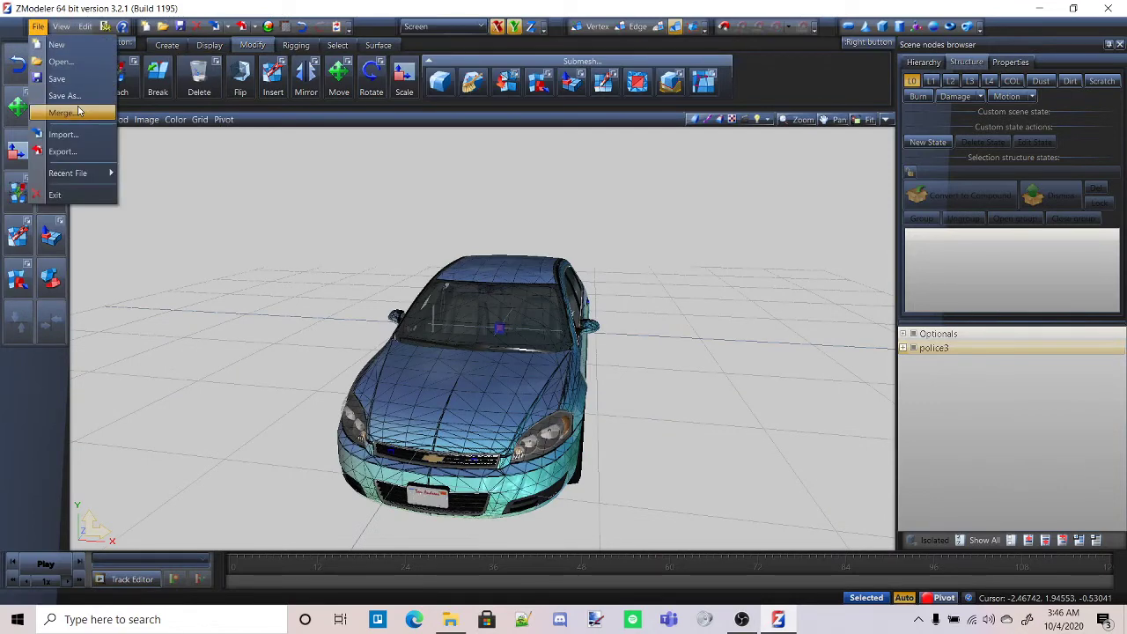
click(61, 113)
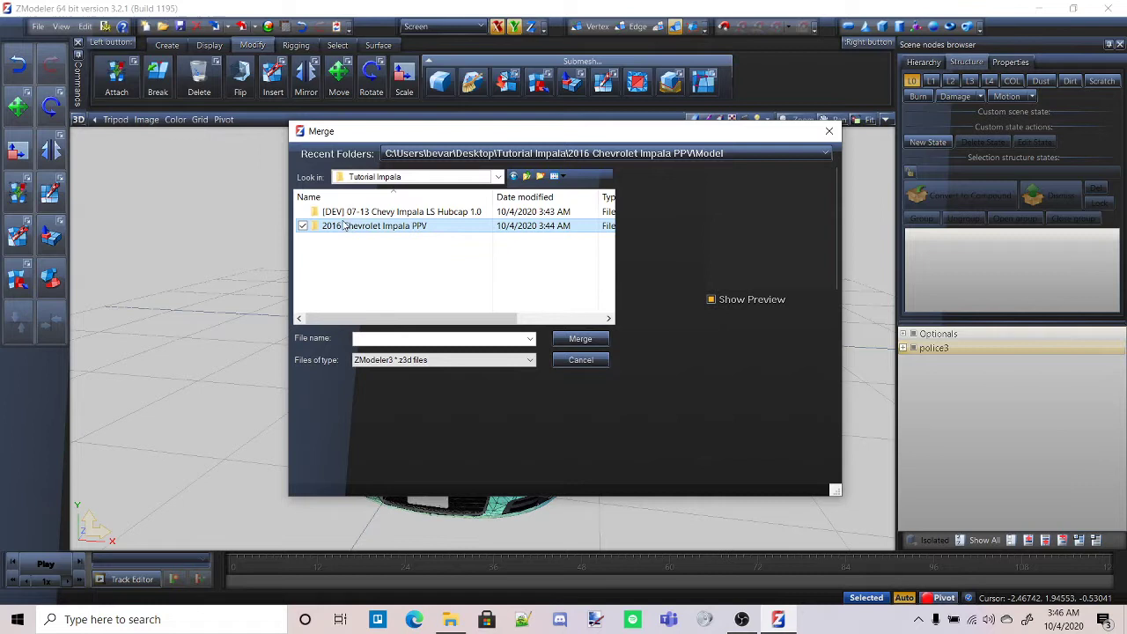
double_click(375, 226)
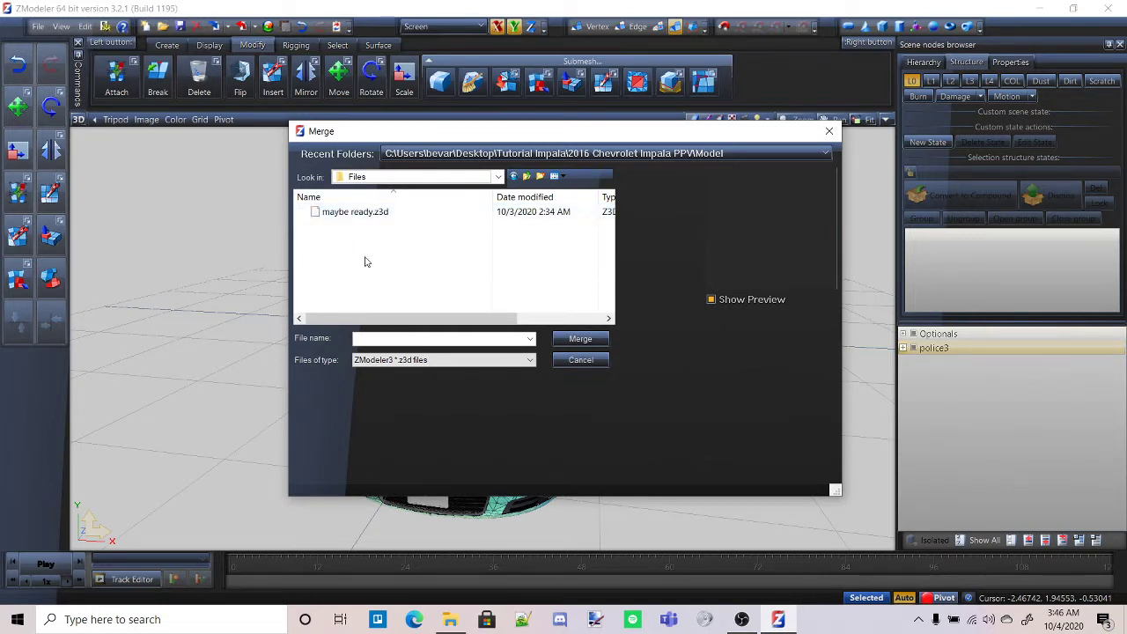
click(355, 212)
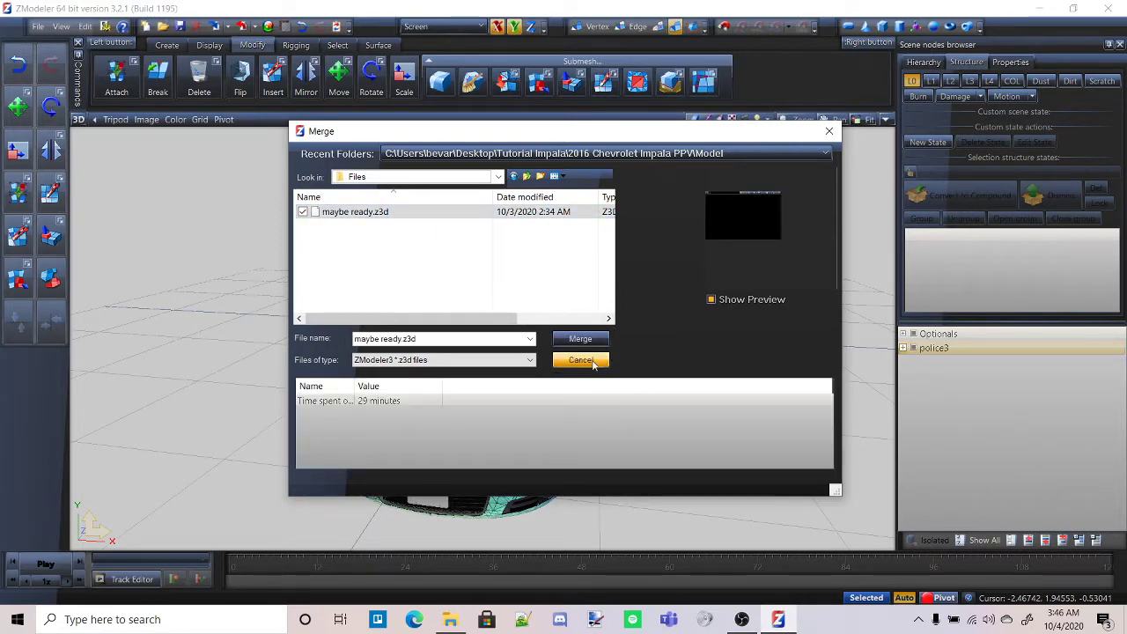
click(580, 360)
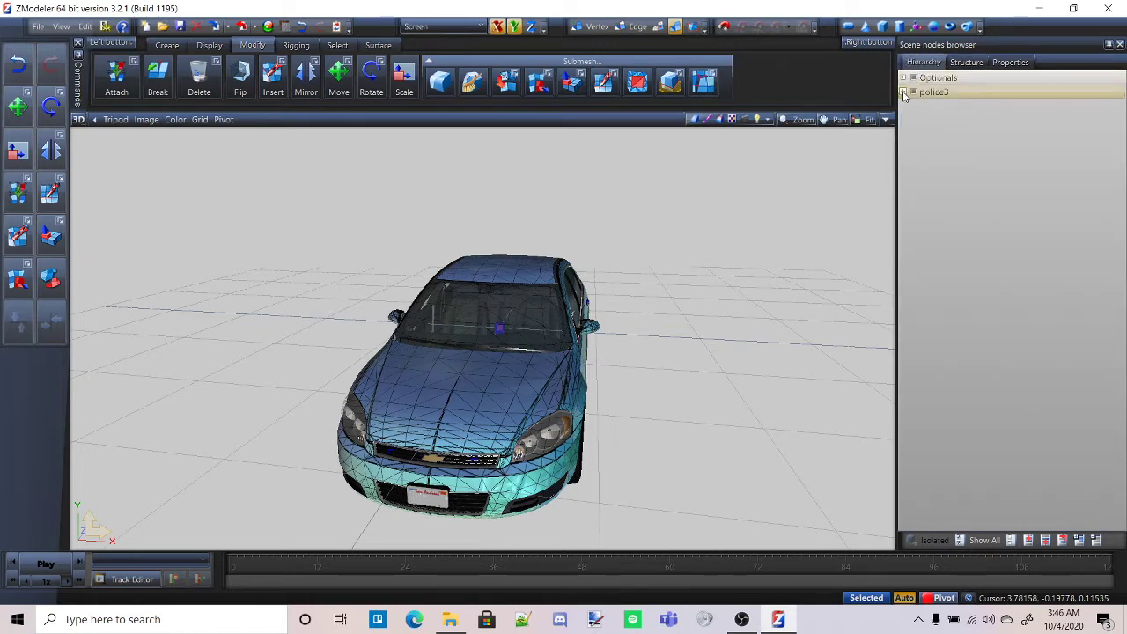
Expand police3 in the hierarchy and select the wheel_lf node
click(904, 92)
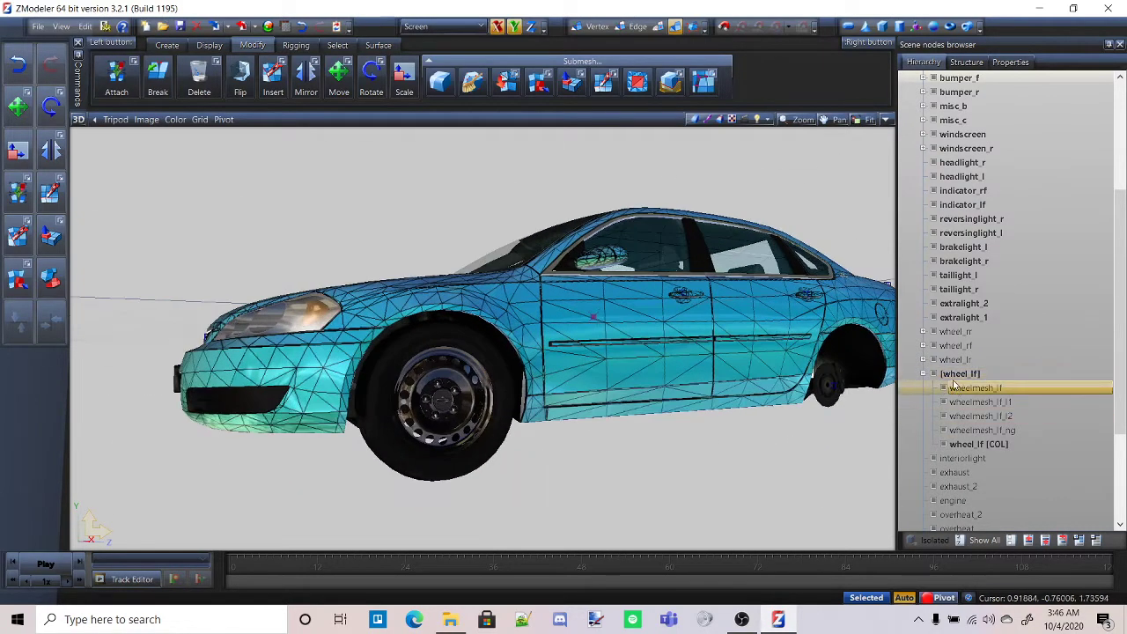
click(960, 373)
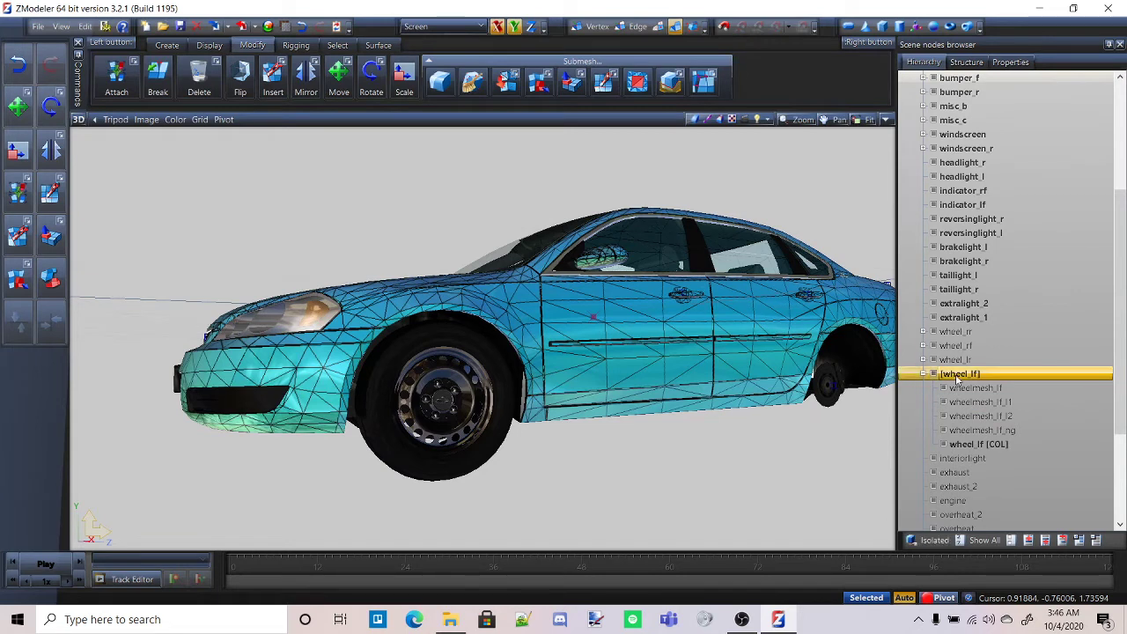
click(934, 373)
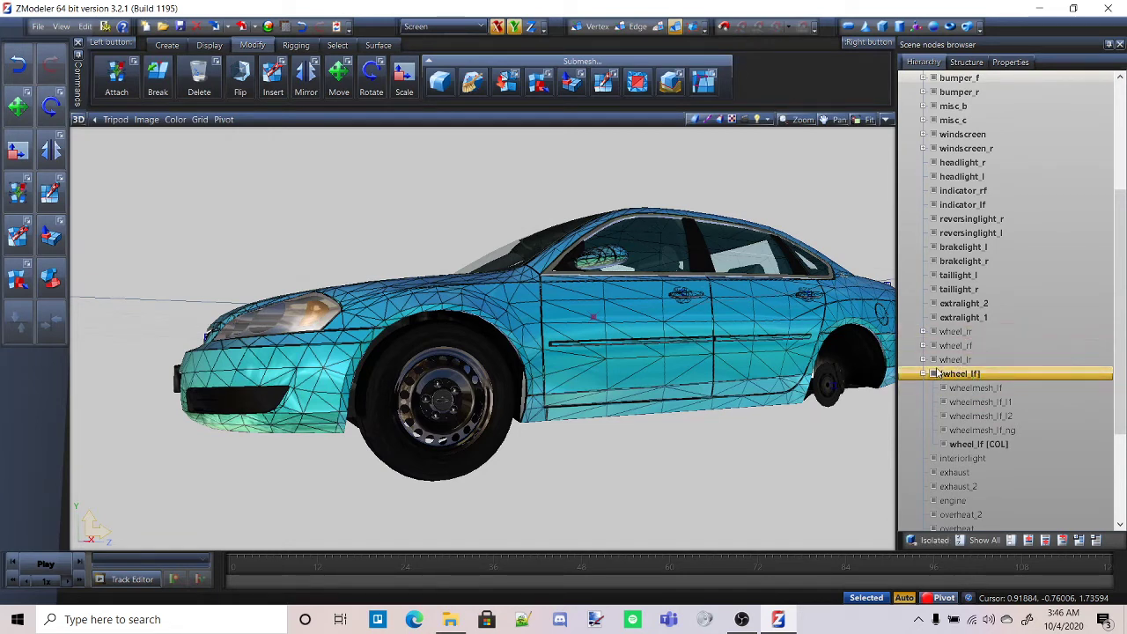
Rename wheel_lf and wheel_lf [COL], appending an extra bracket to each
double_click(960, 373)
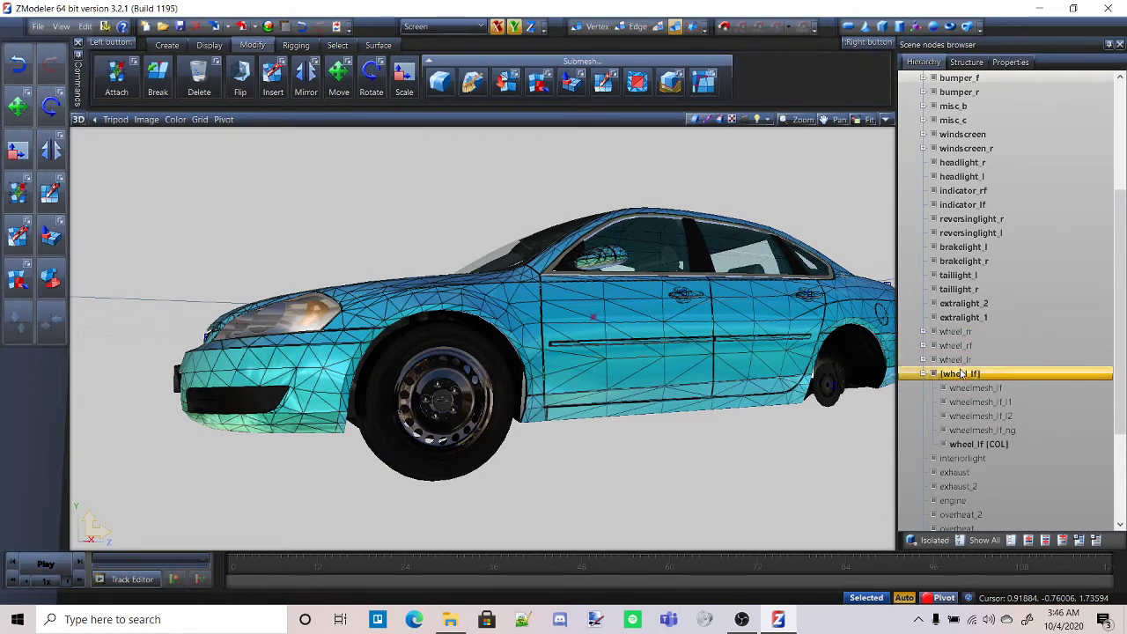
click(976, 388)
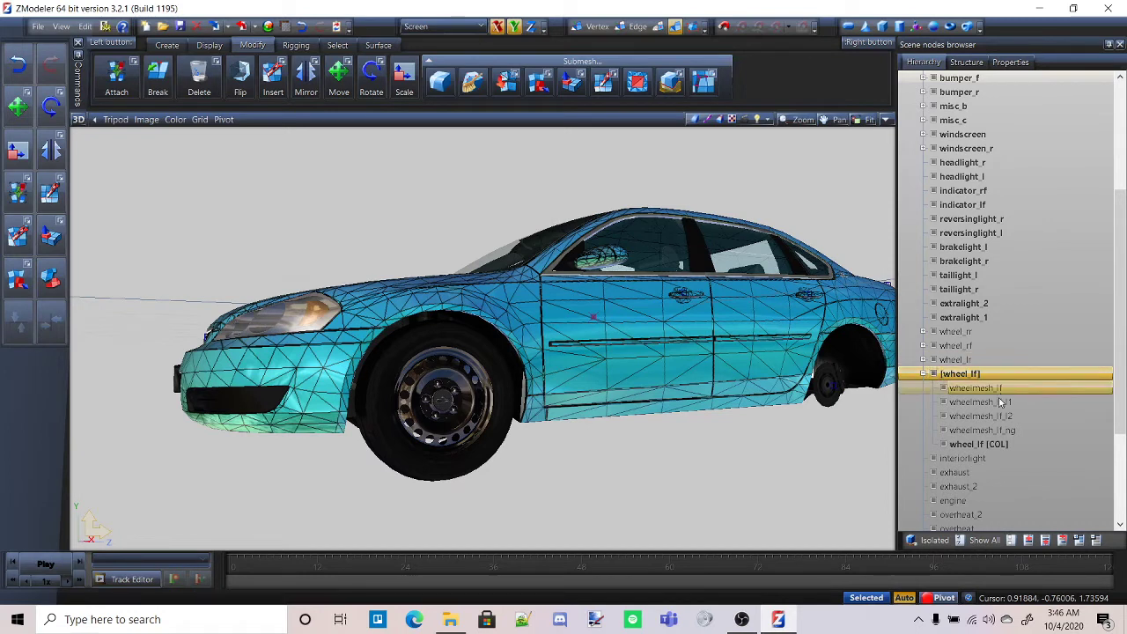
click(978, 402)
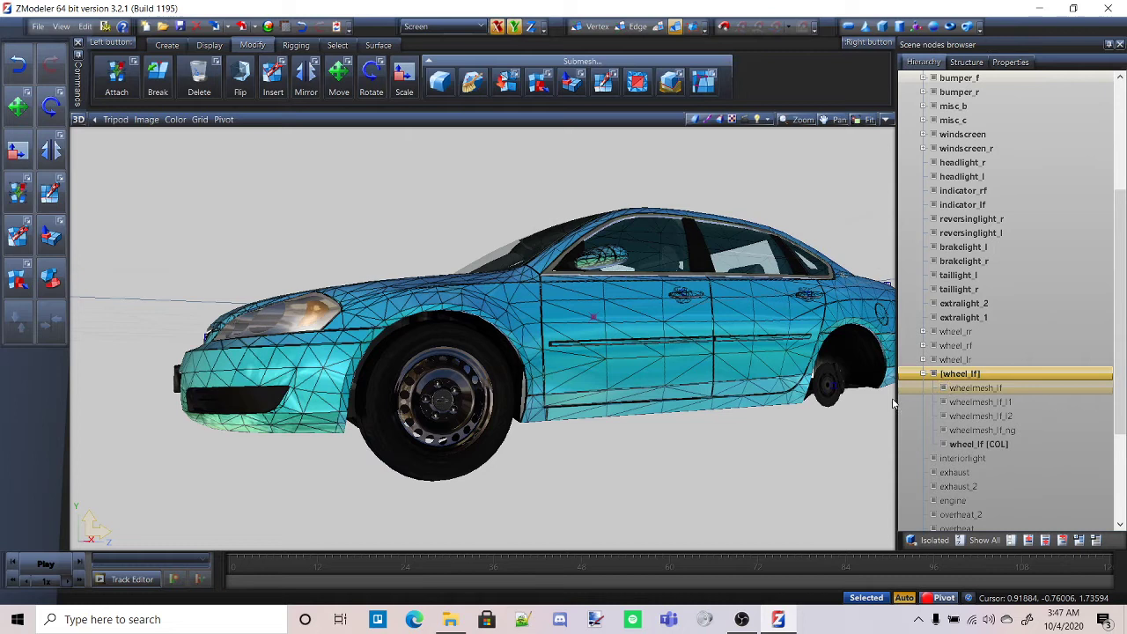
click(980, 402)
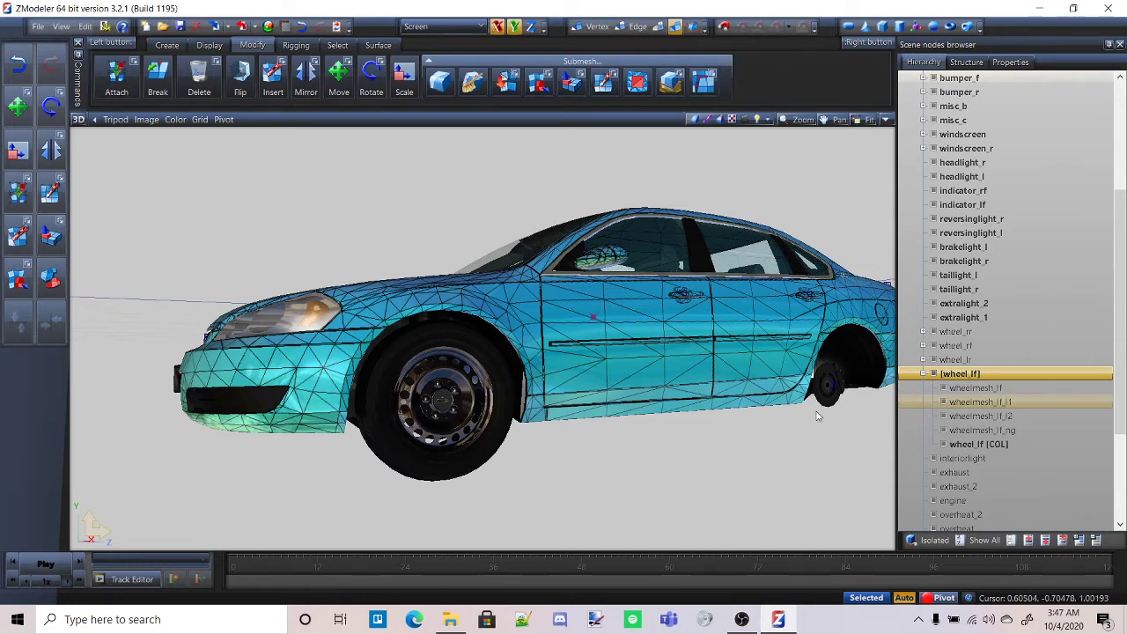
mouse_move(763, 423)
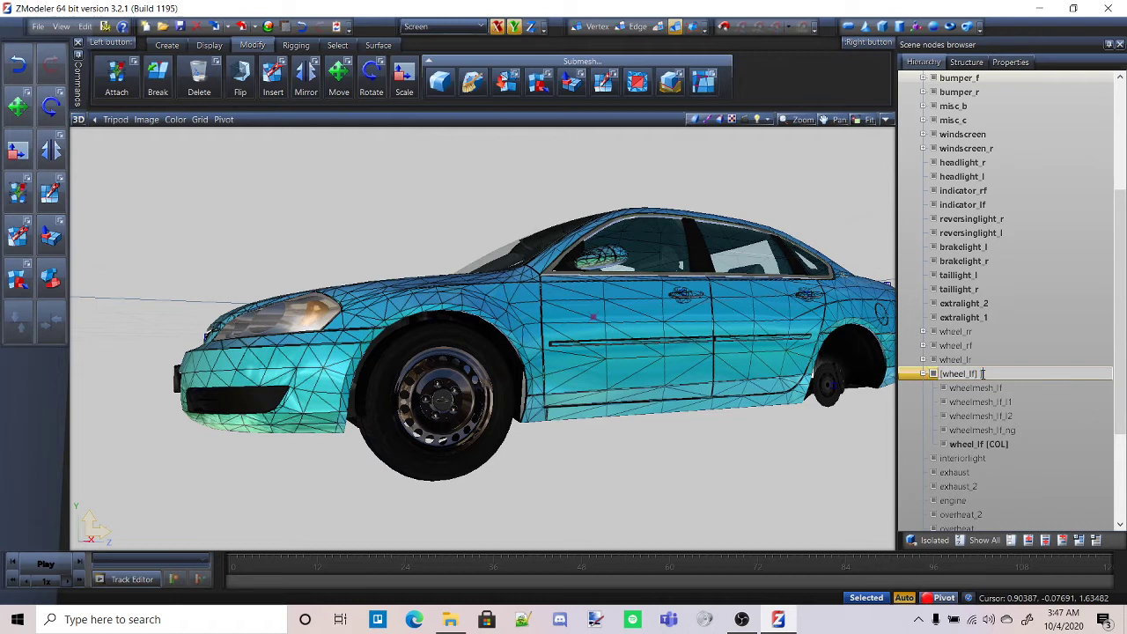
click(982, 430)
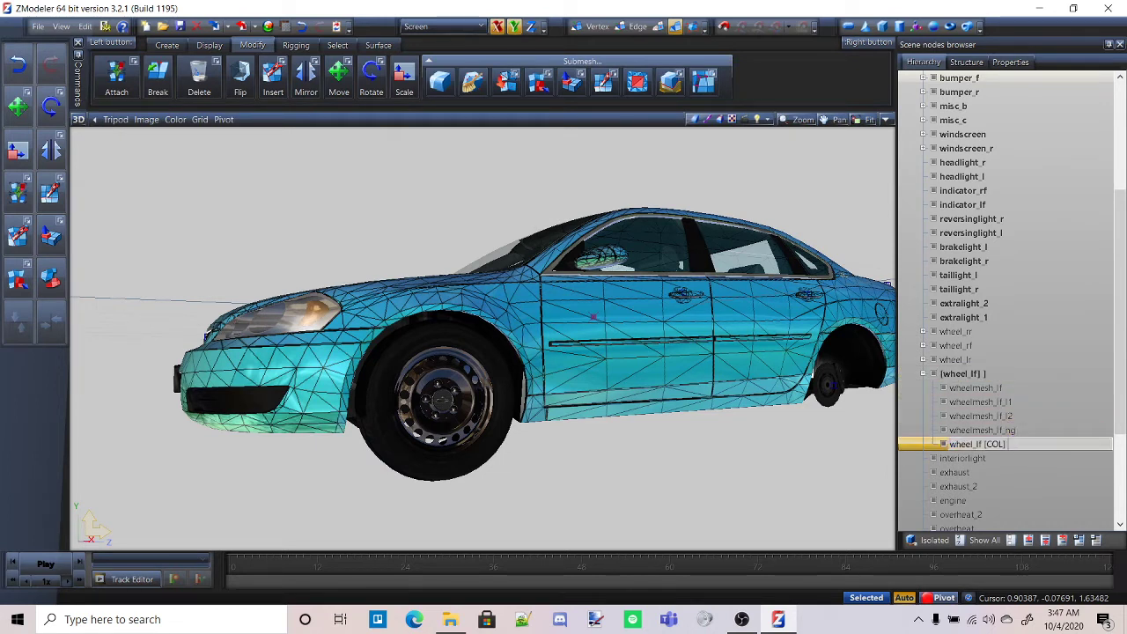
click(976, 387)
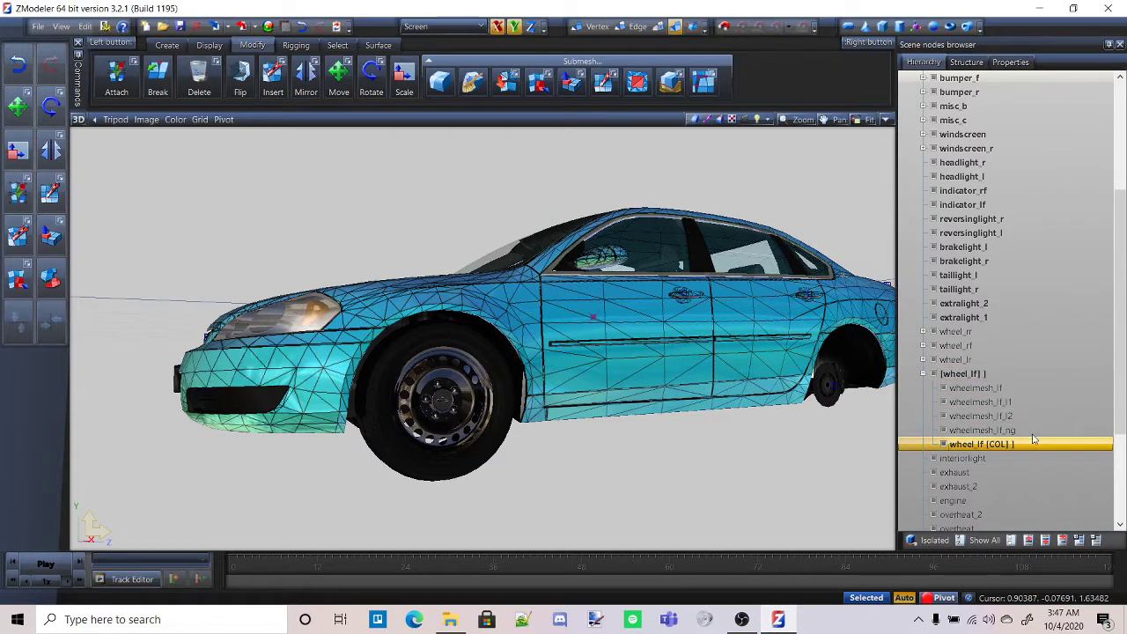
click(38, 27)
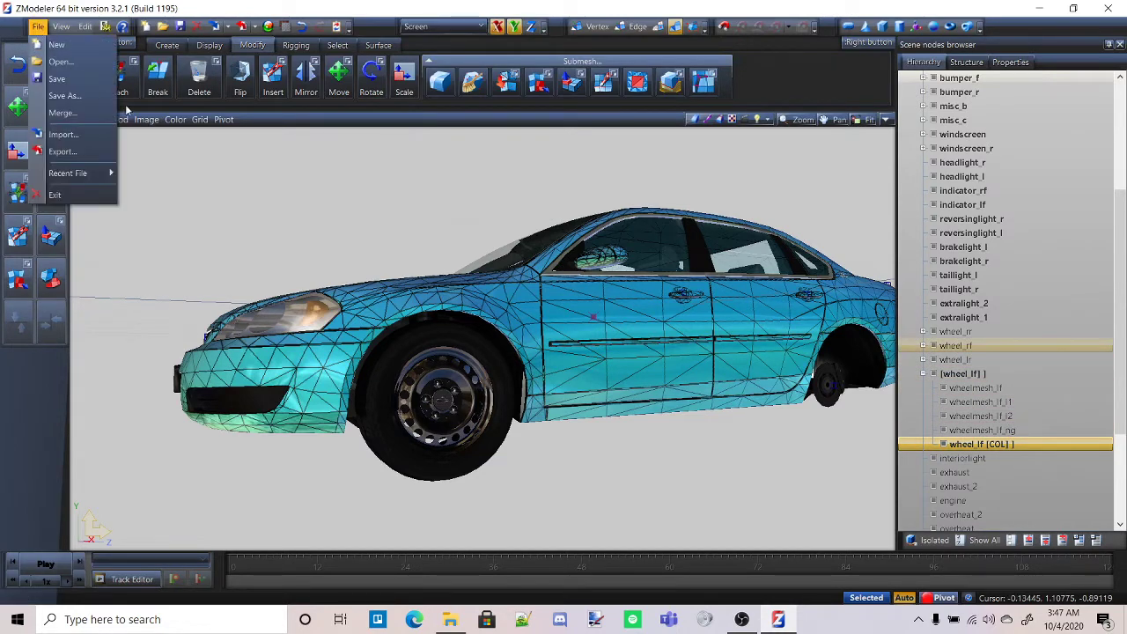
Merge wheel_lf and wheel_lf [COL] from 'maybe ready.z3d' in the Files folder
click(63, 113)
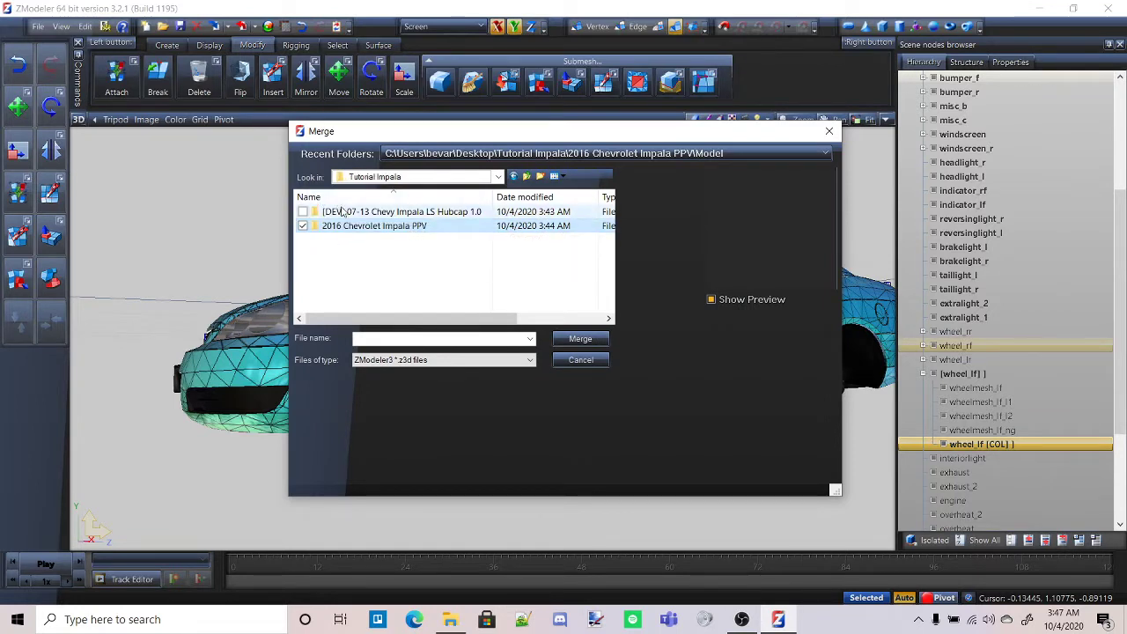
double_click(373, 226)
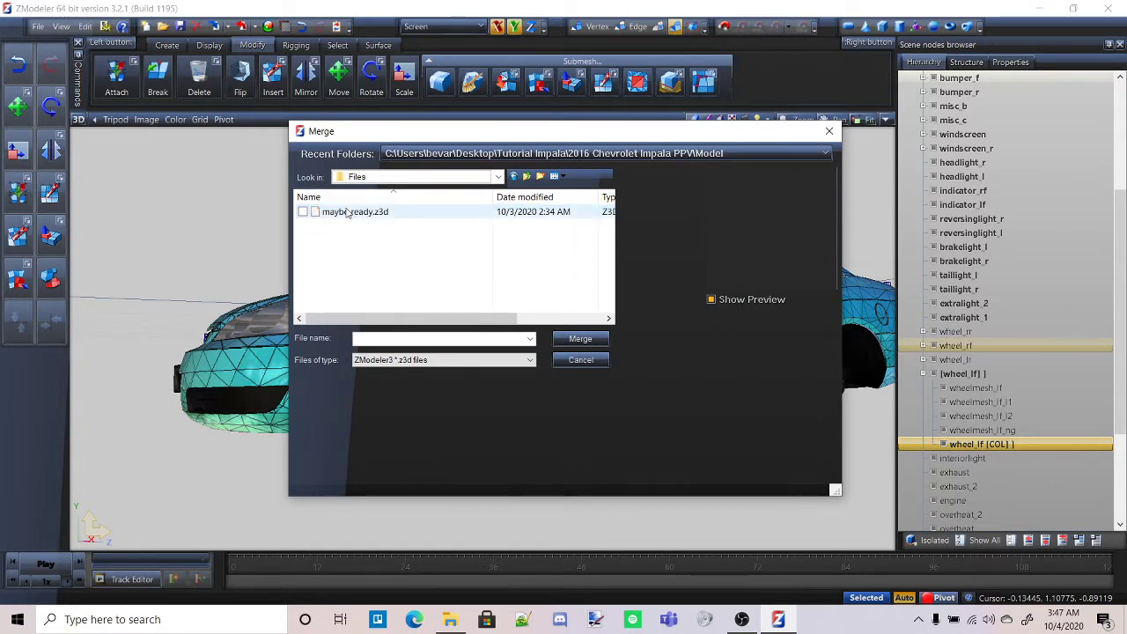
click(356, 212)
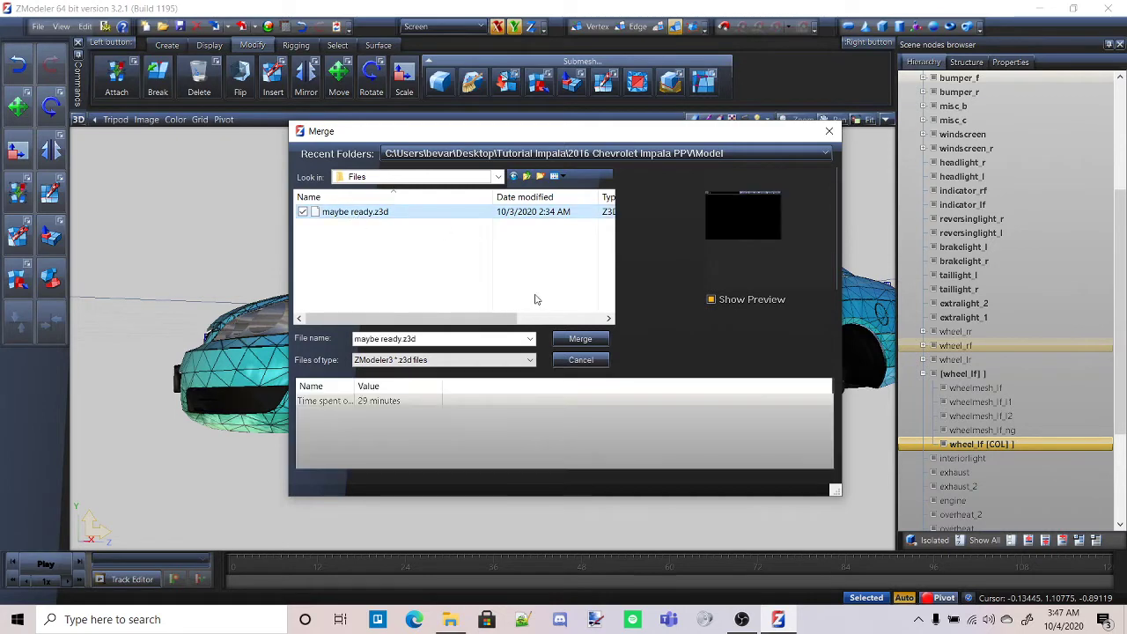
click(580, 338)
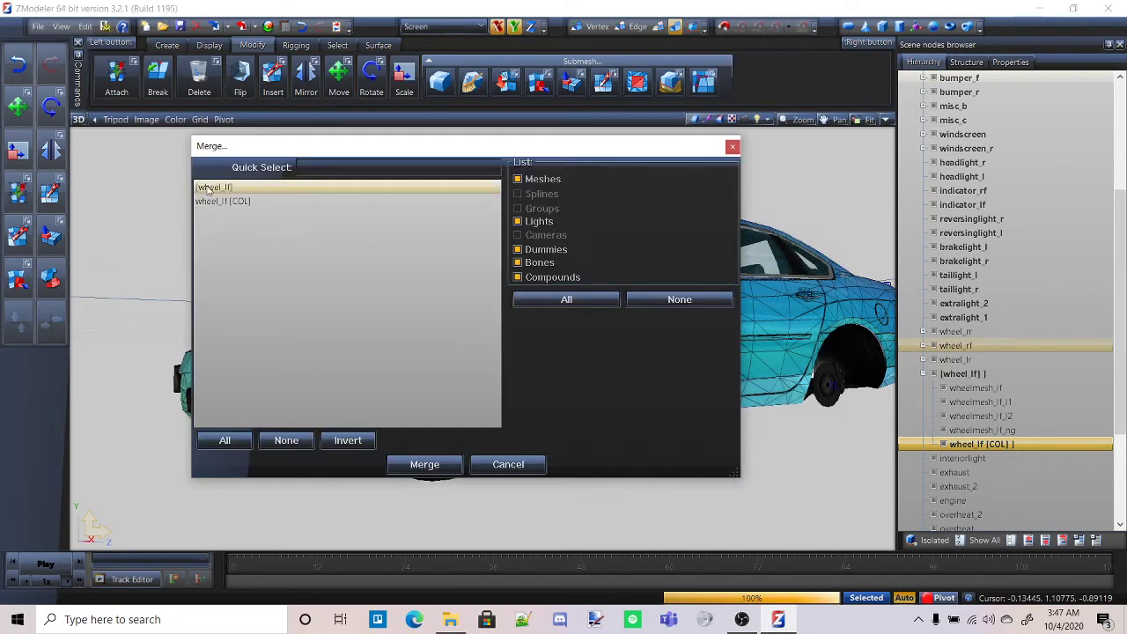
click(223, 200)
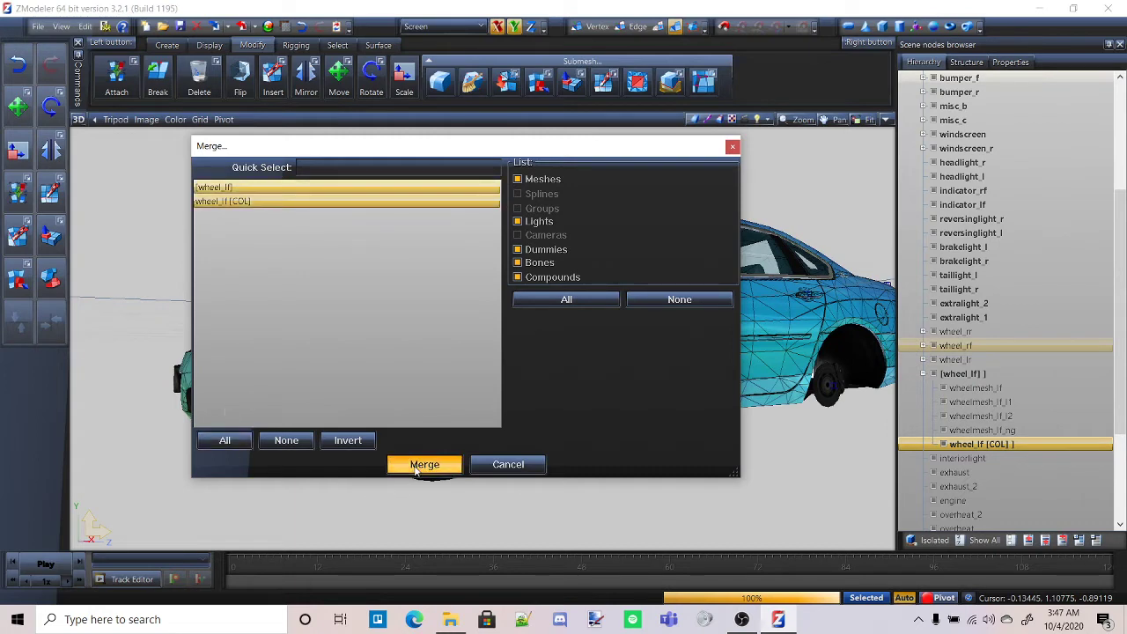
click(424, 464)
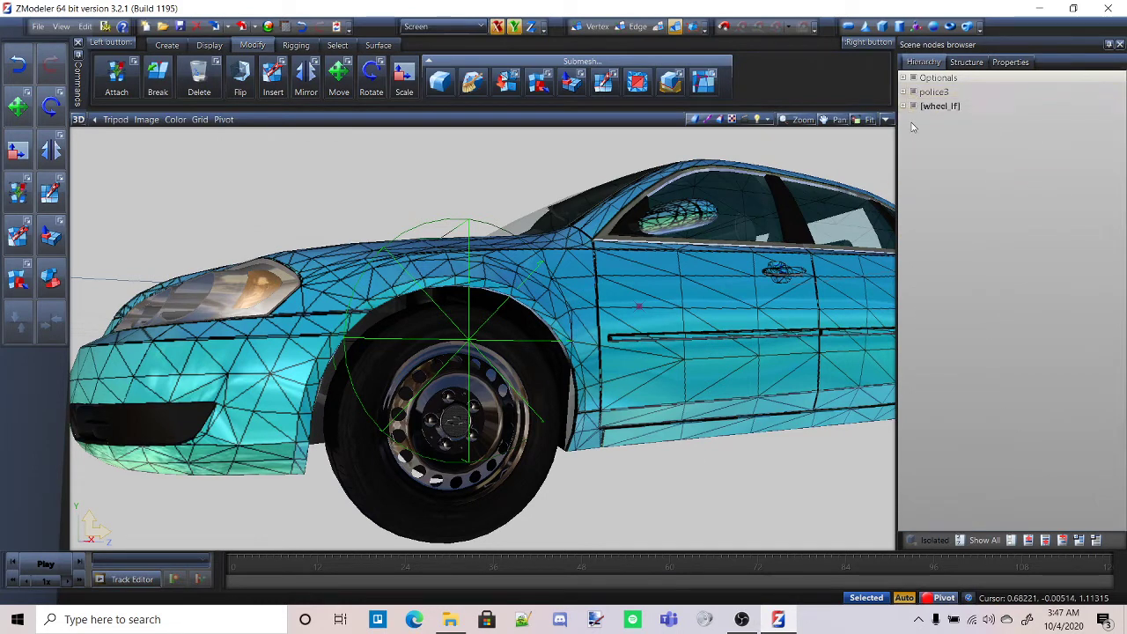
Isolate the merged wheel_lf and set one of four viewports to the Left view
click(941, 106)
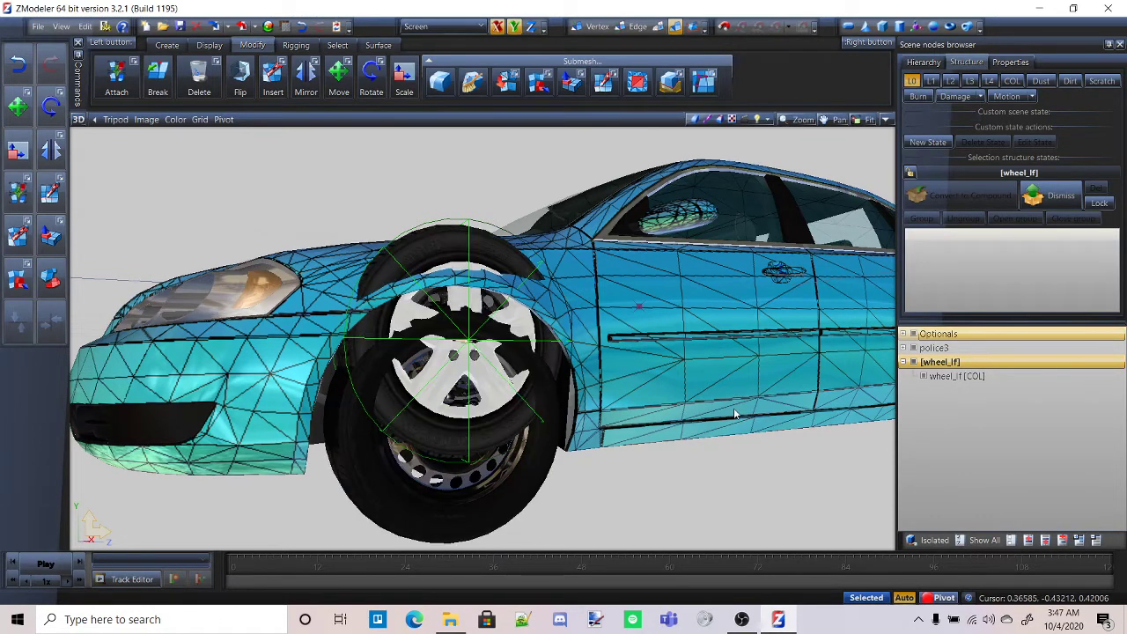
click(933, 348)
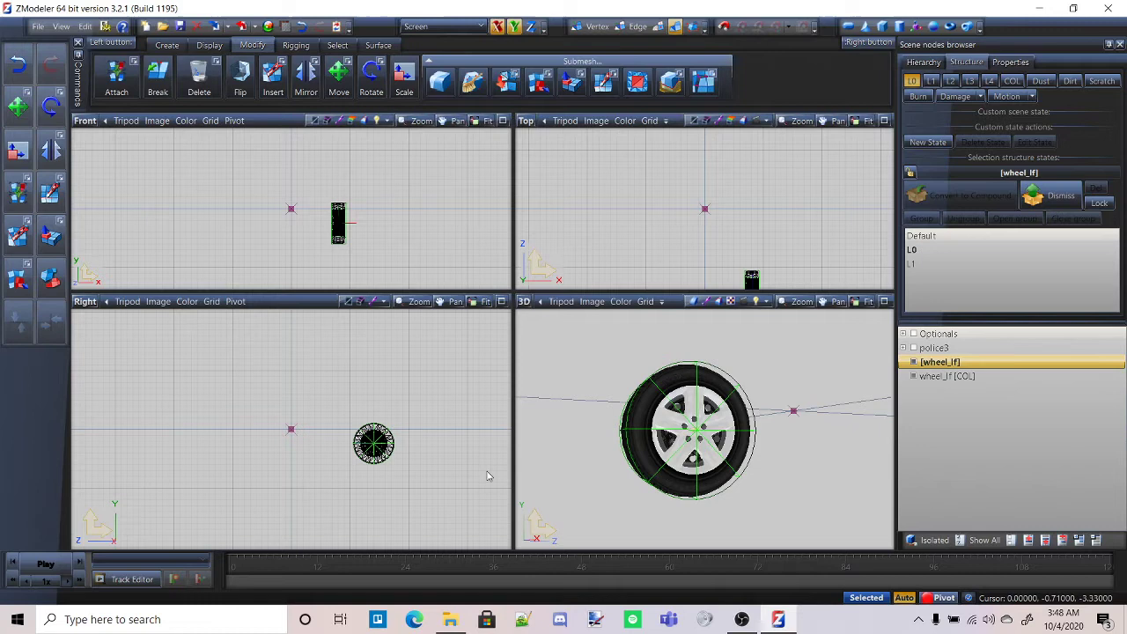
click(84, 301)
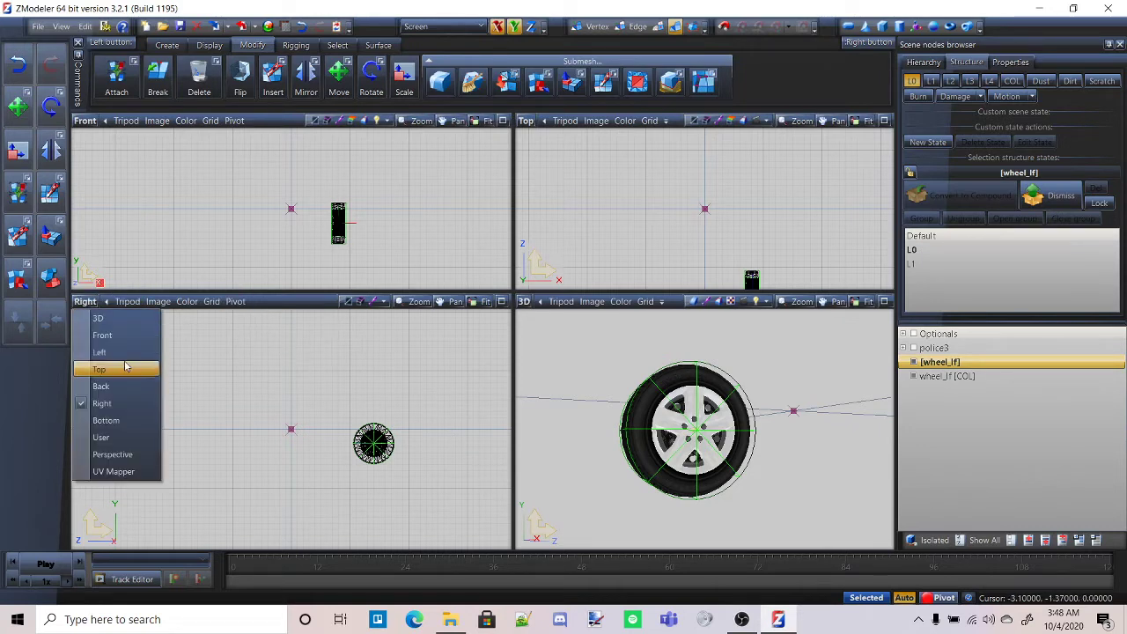
click(100, 351)
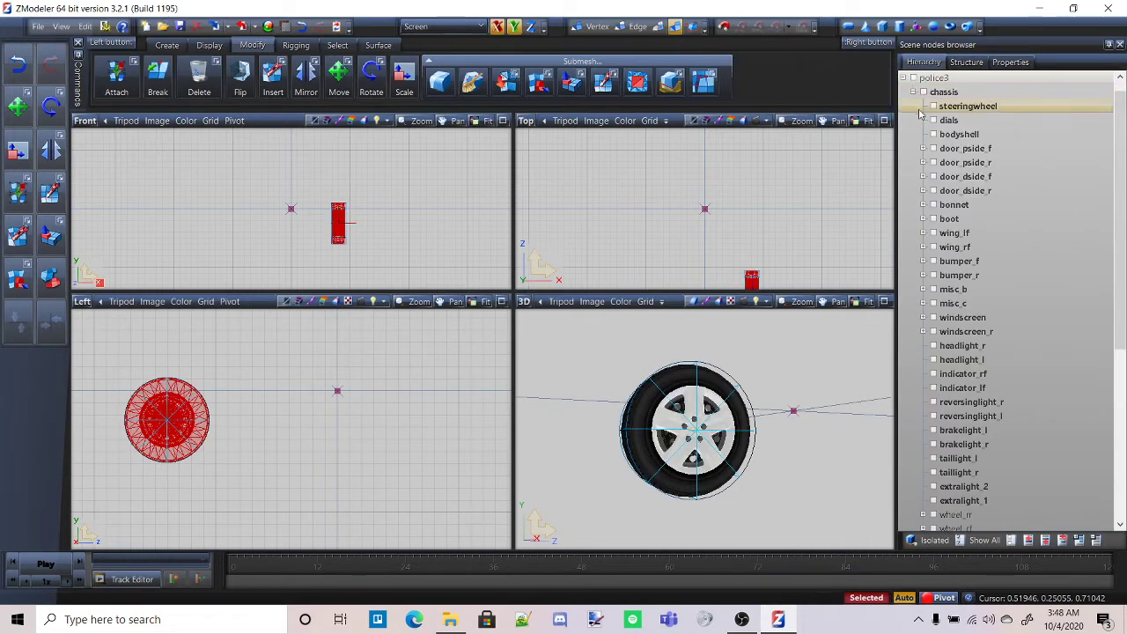
Move and scale the merged wheel so it overlaps the original front-left wheel
scroll(down, 3)
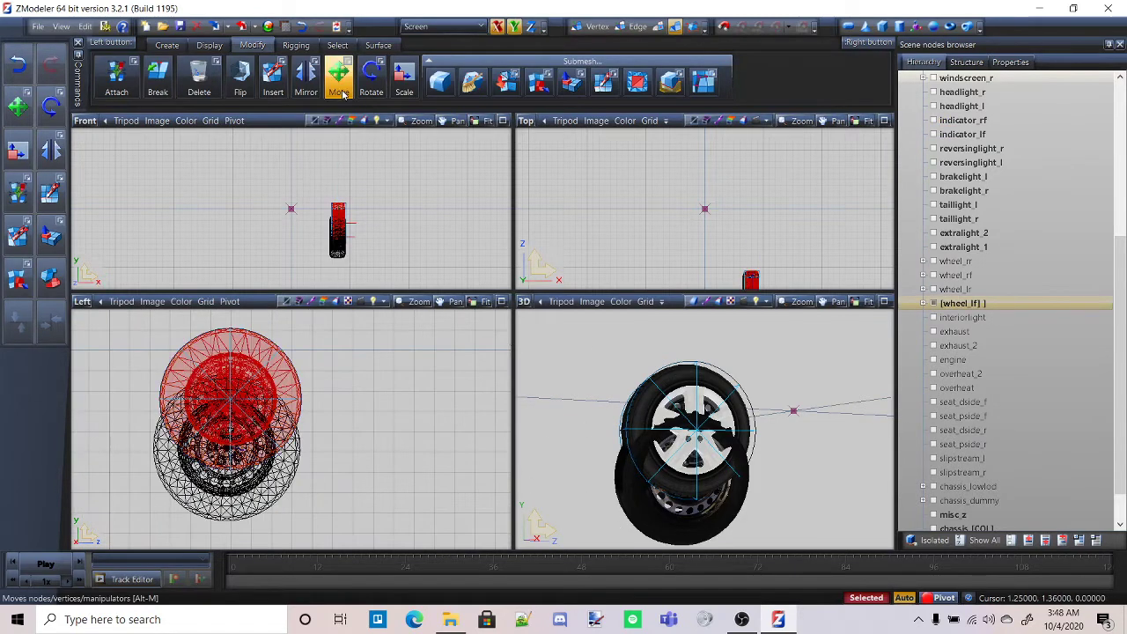
click(339, 79)
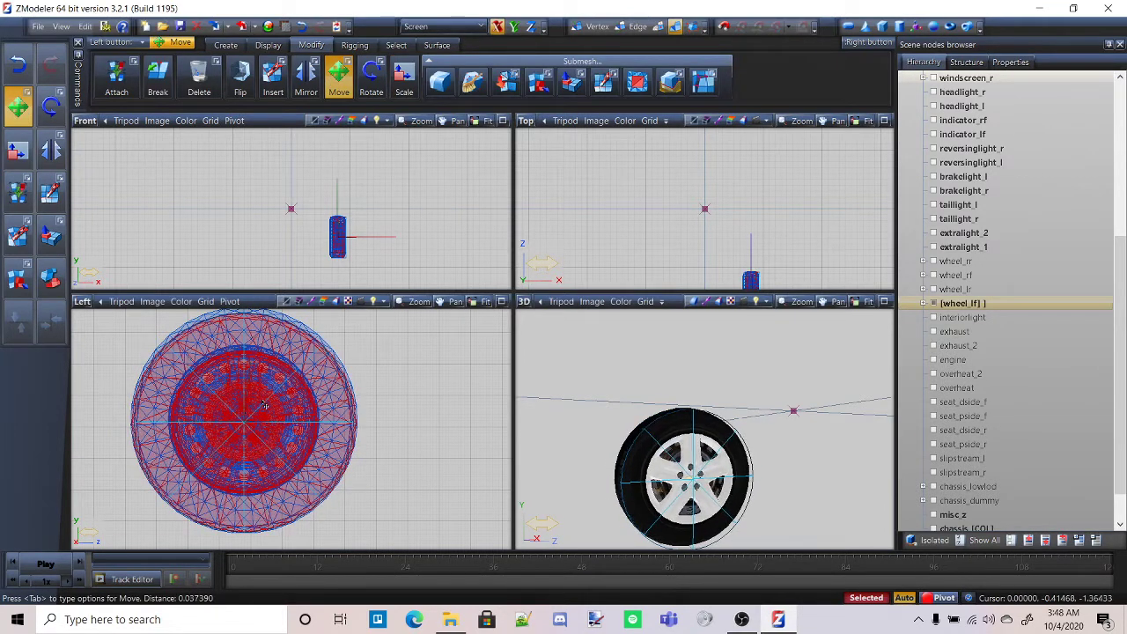
click(404, 78)
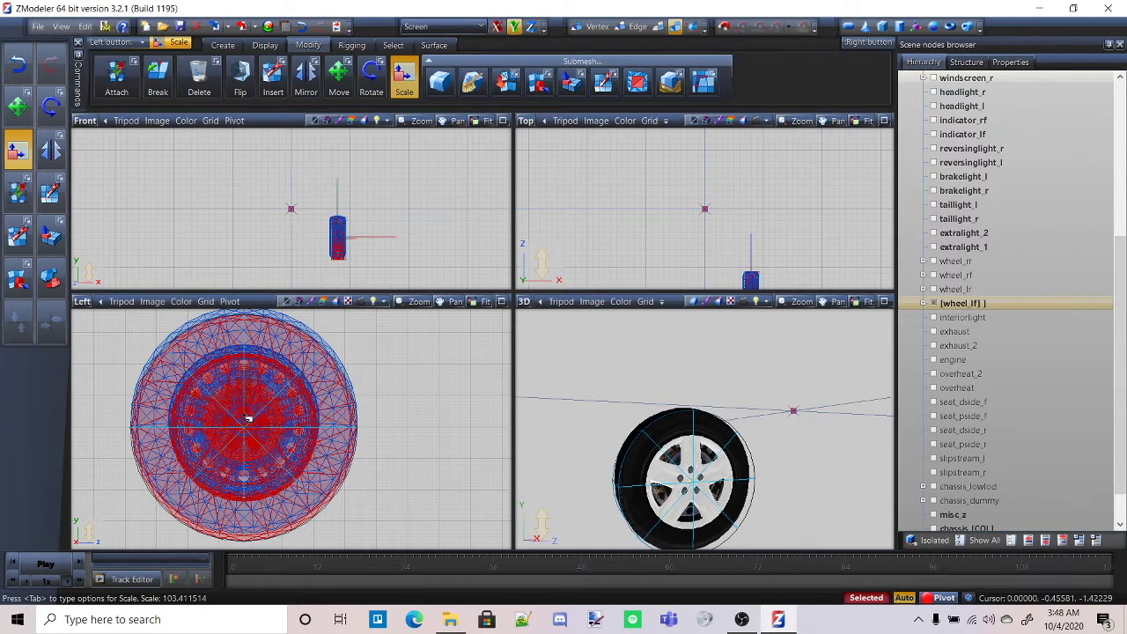
click(339, 75)
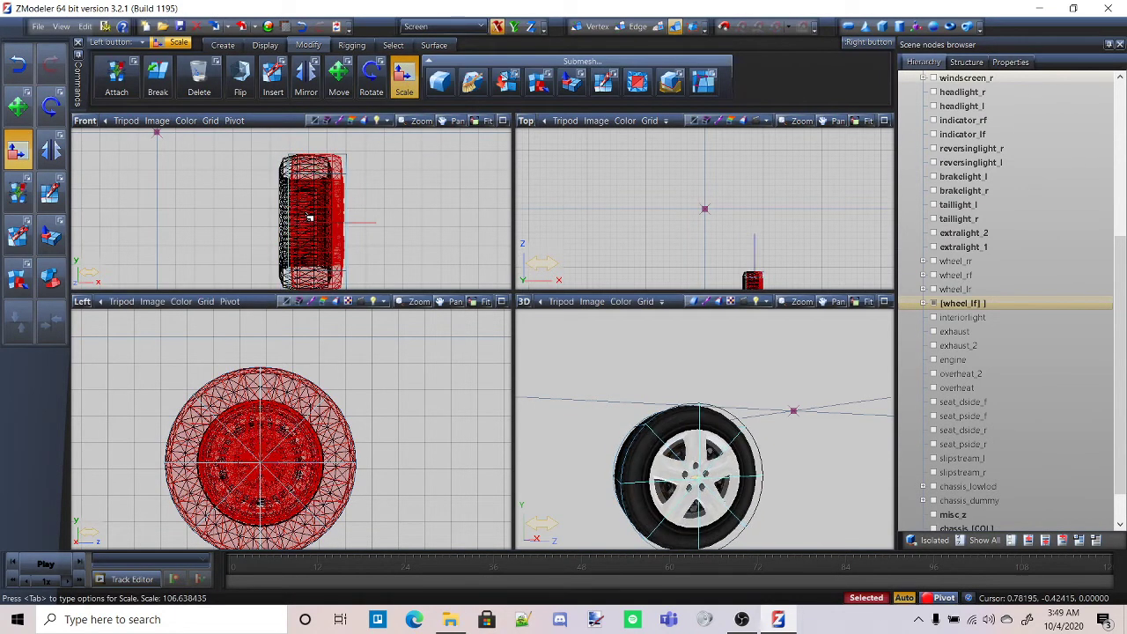
click(338, 79)
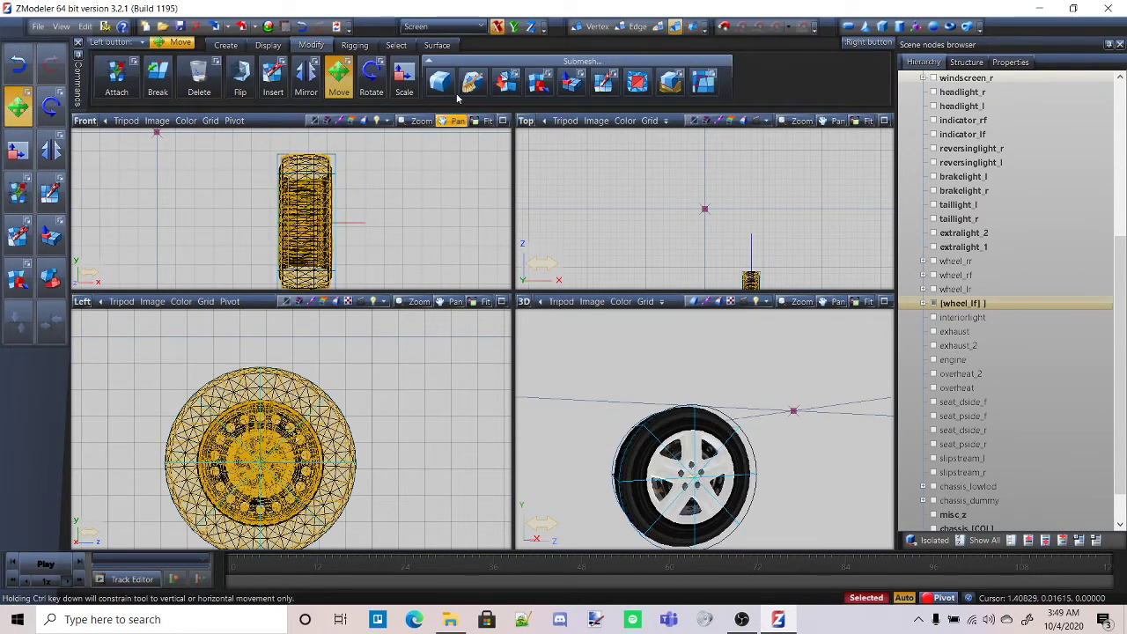
click(404, 78)
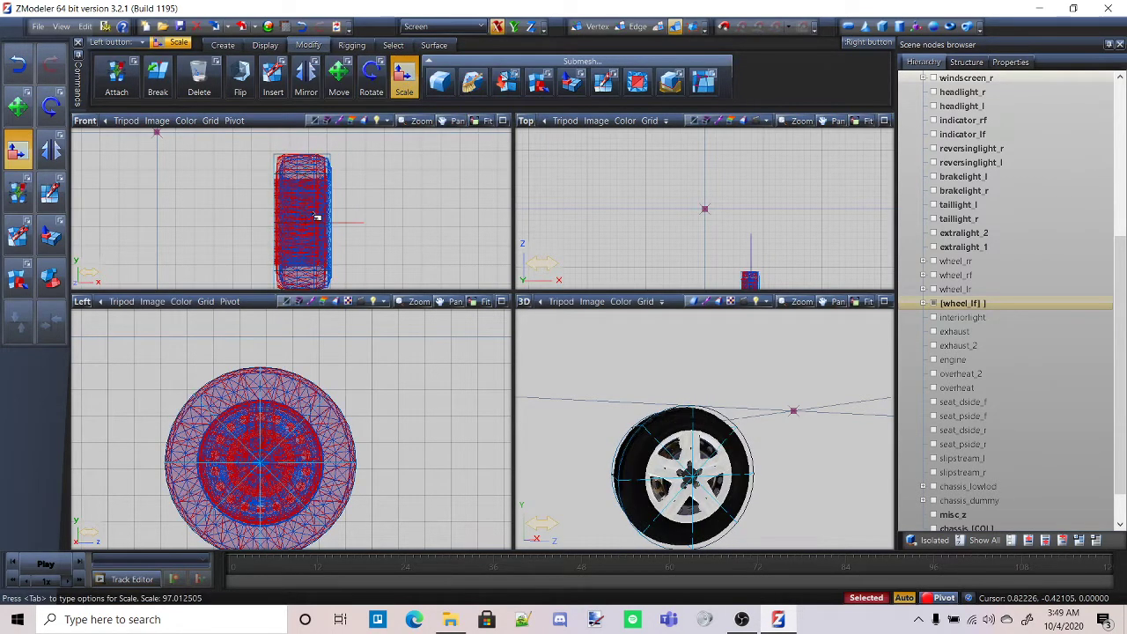
click(338, 75)
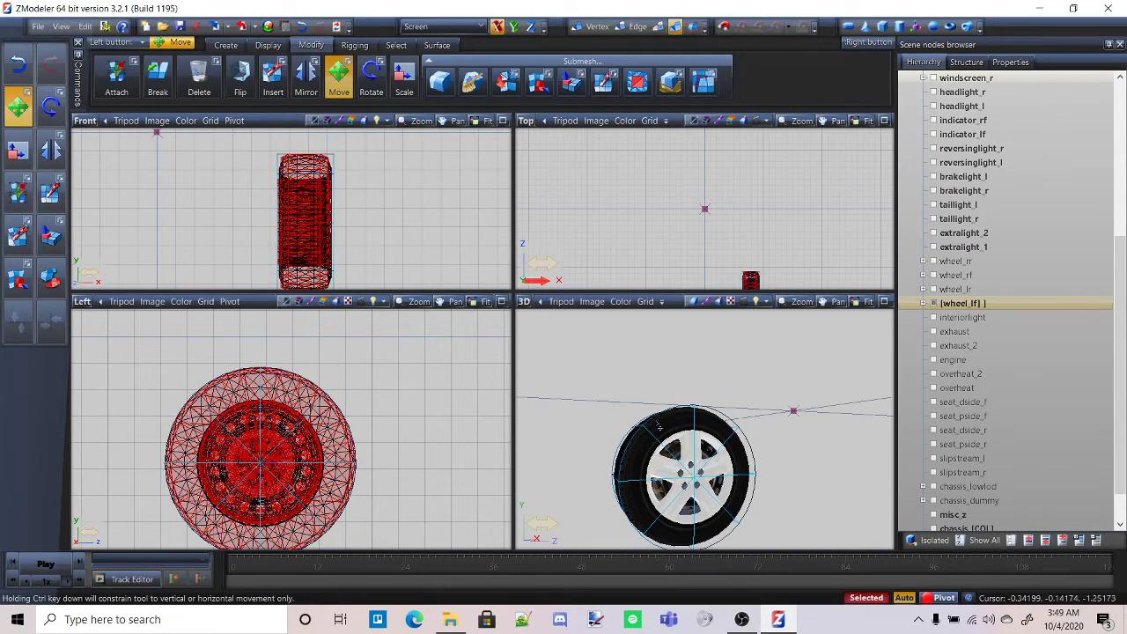
mouse_move(359, 361)
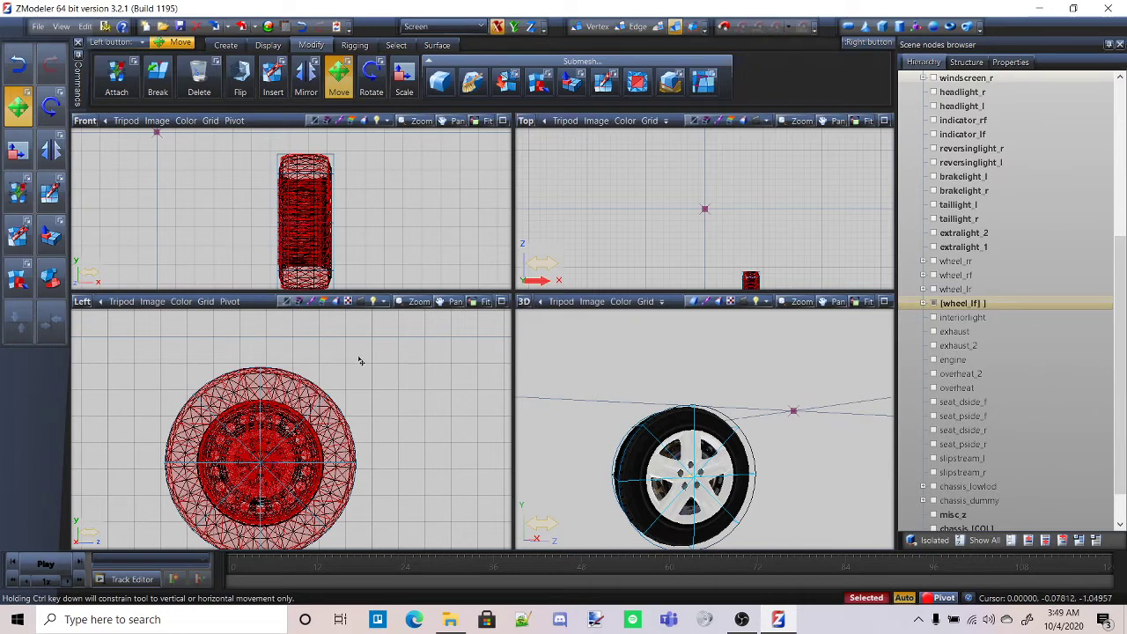
mouse_move(391, 373)
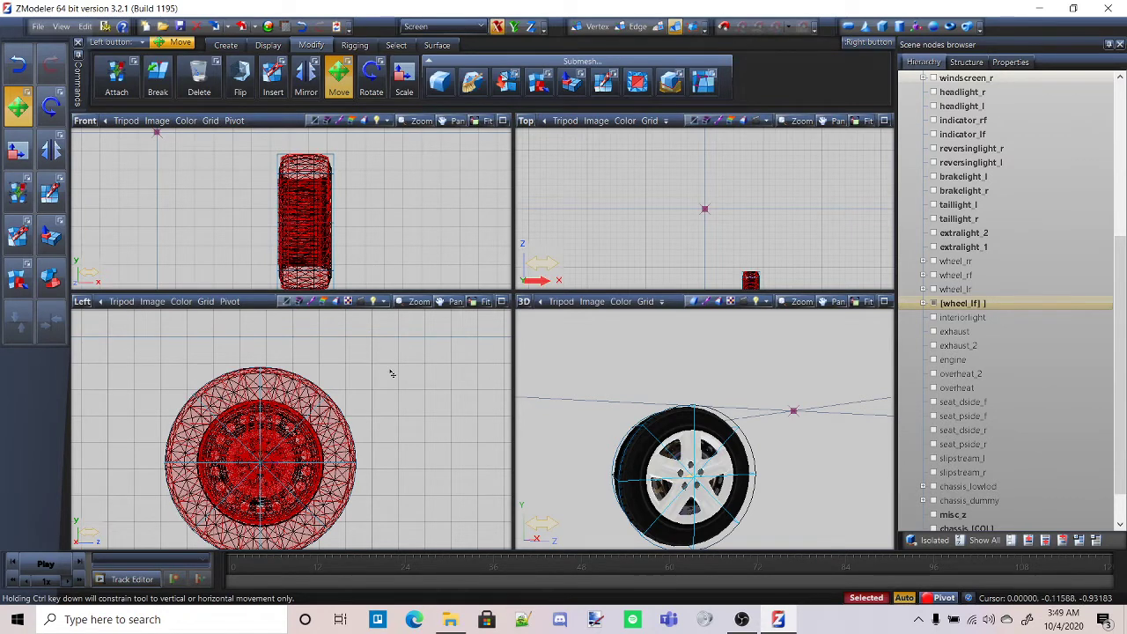
mouse_move(393, 385)
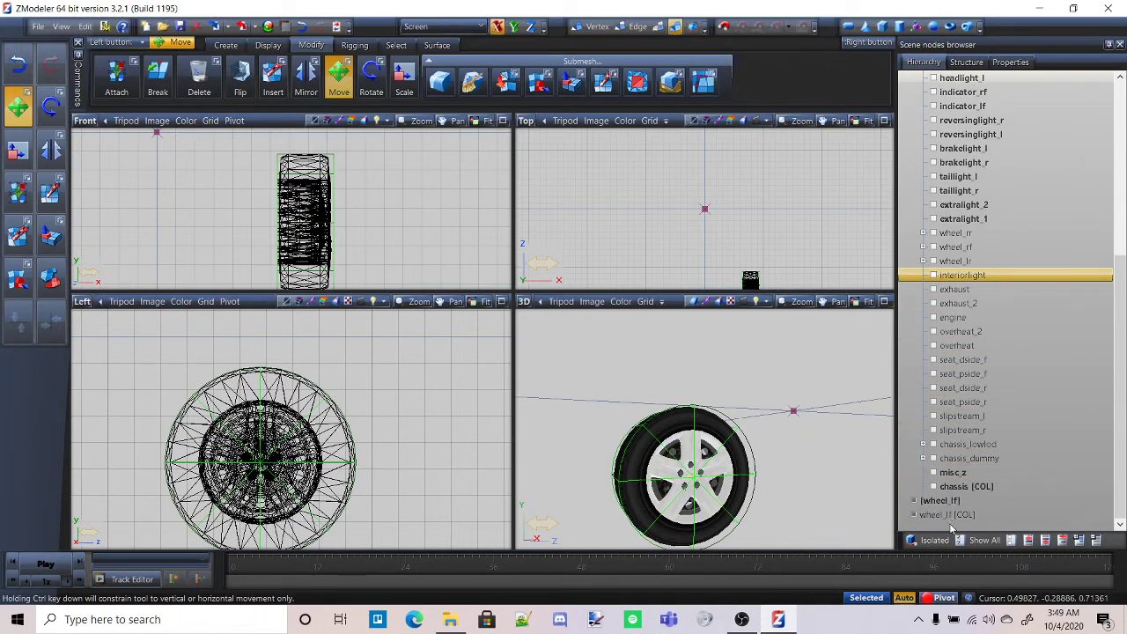
Place the merged [wheel_lf] under police3 and view the whole car
click(947, 515)
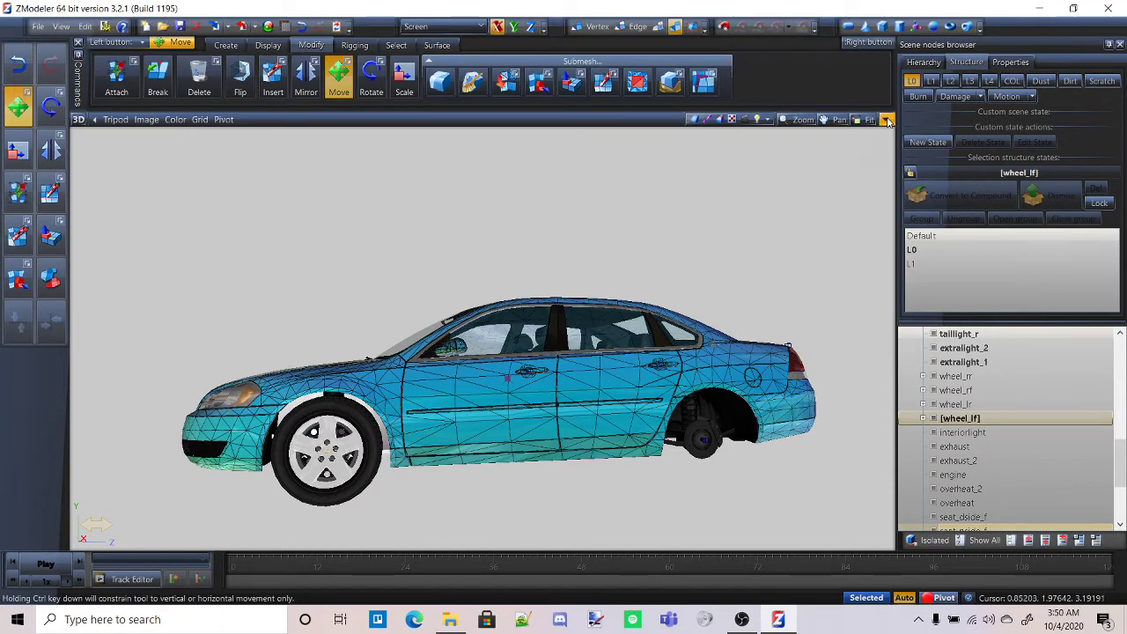
Restore the four viewports and bring up the Local Axes options
click(1011, 539)
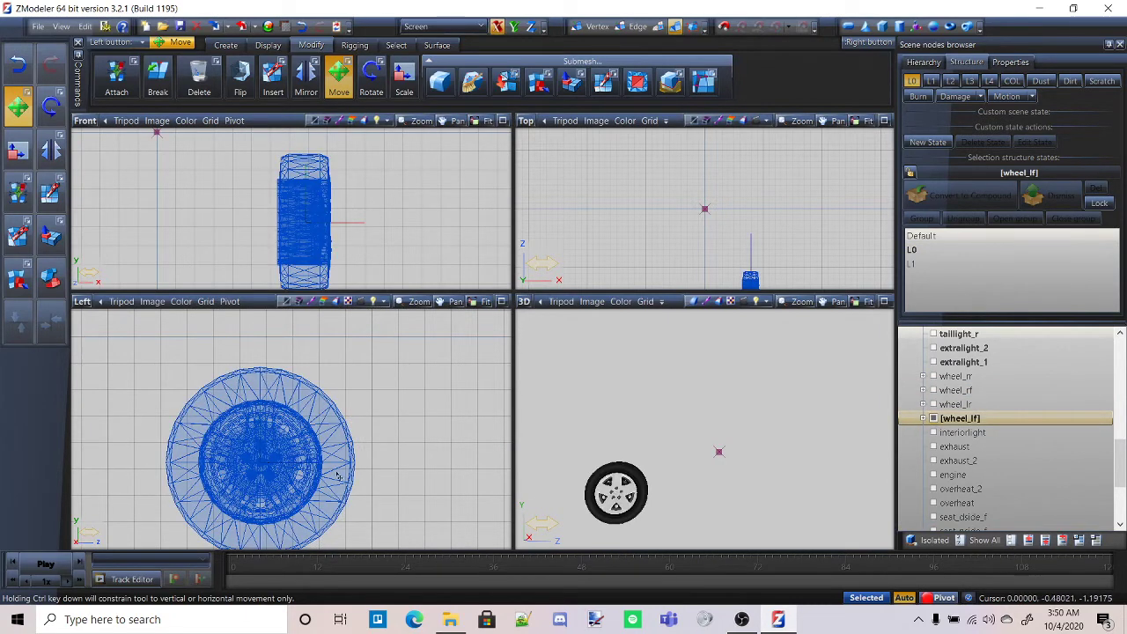
click(269, 45)
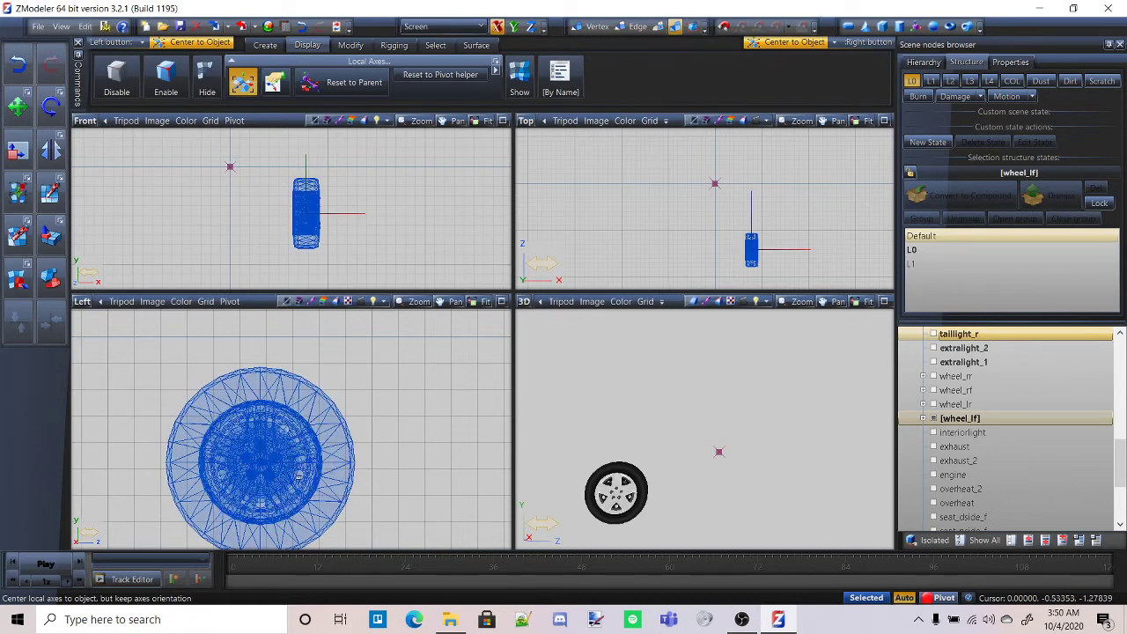
mouse_move(300, 475)
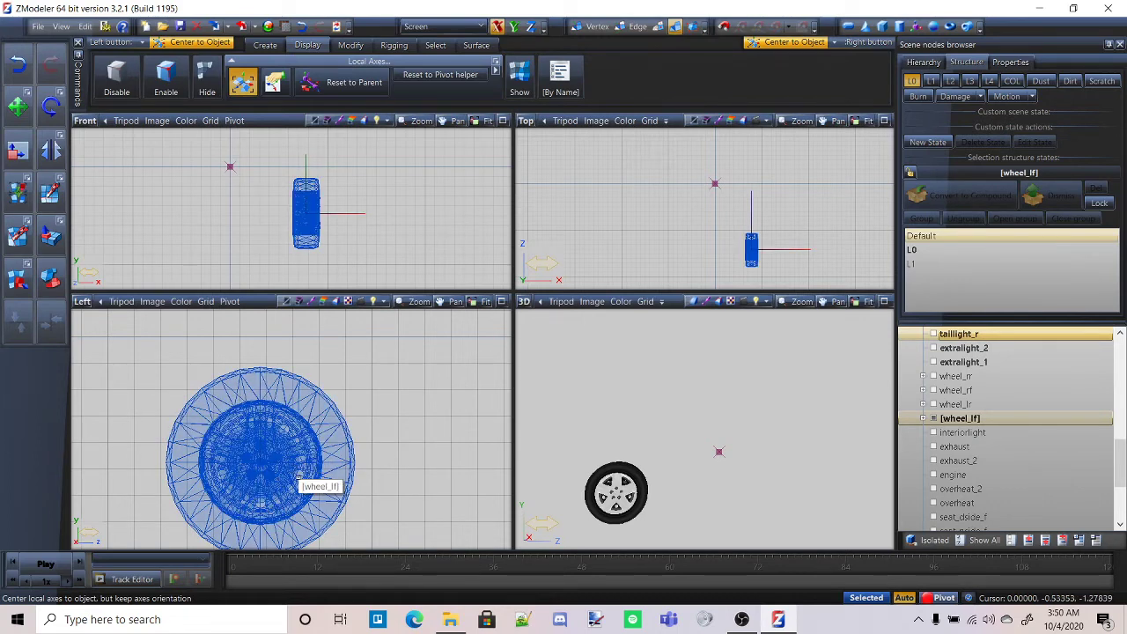